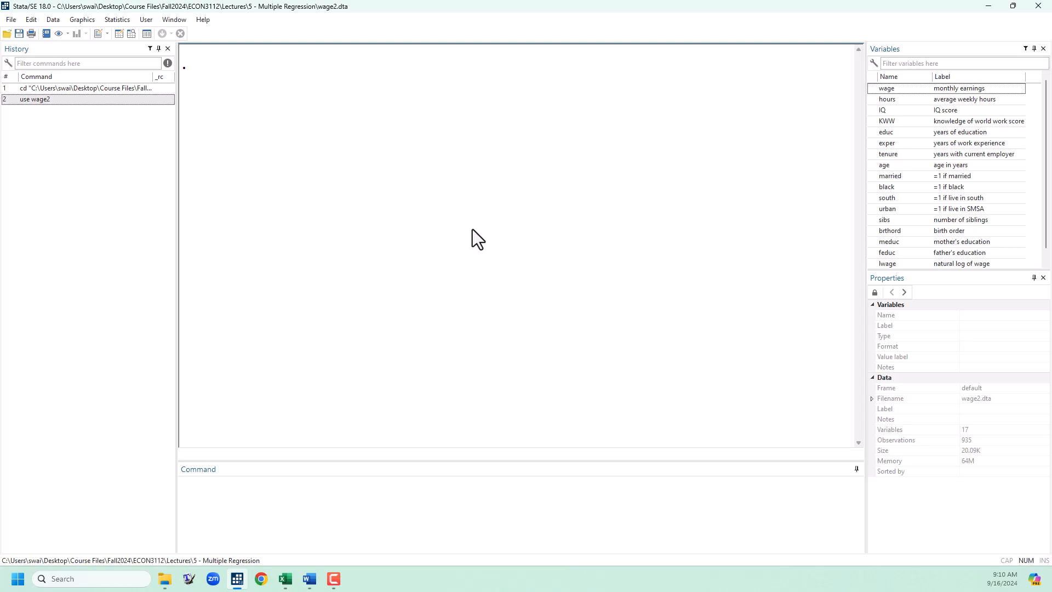
pyautogui.moveTo(496, 404)
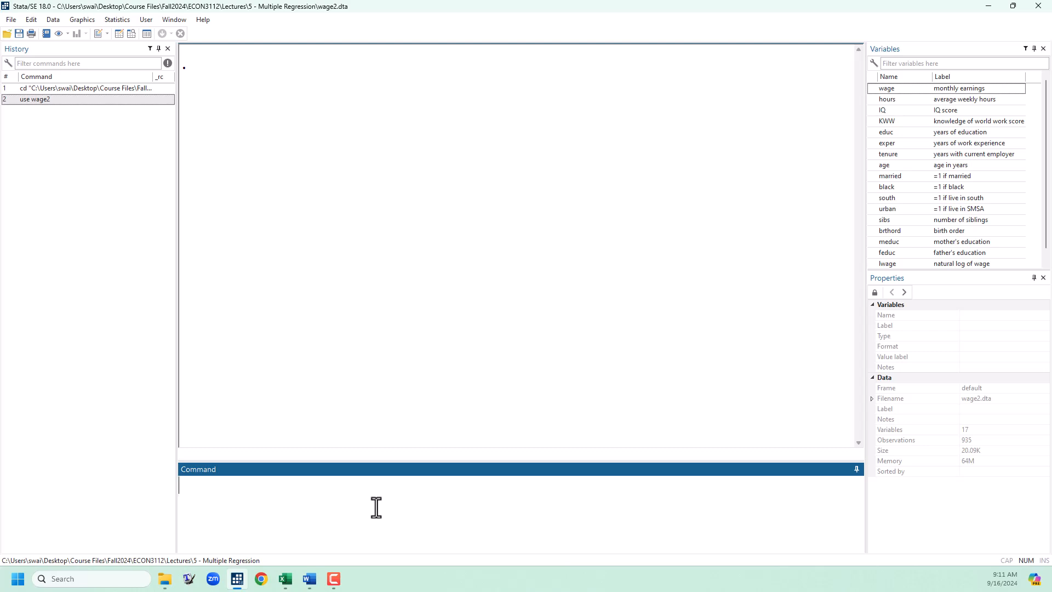
# Run reg wage educ exper to estimate earnings on education and experience
pyautogui.write('reg wage')
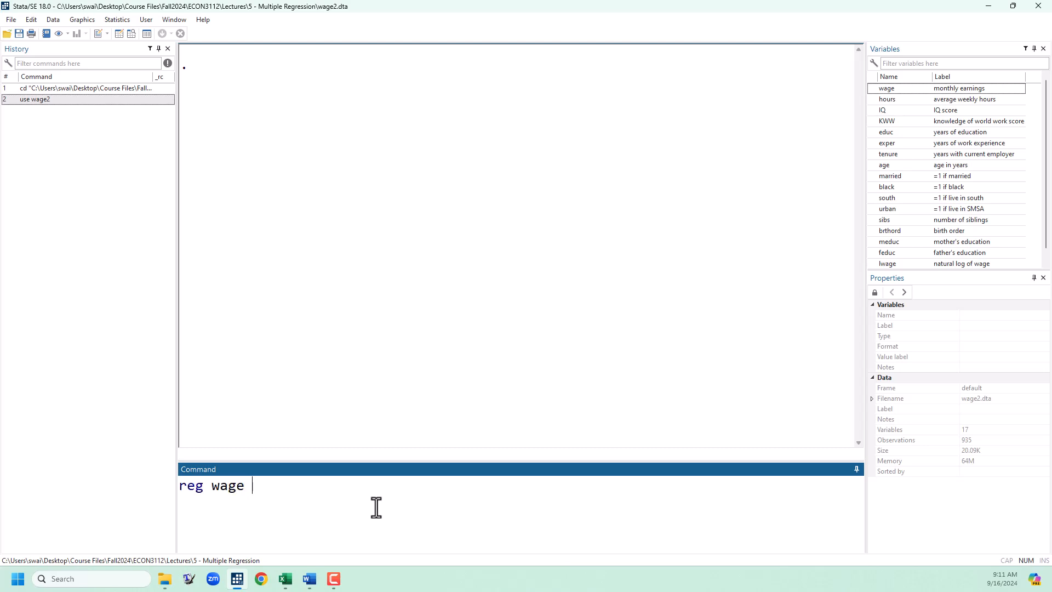
pyautogui.write('educ exp')
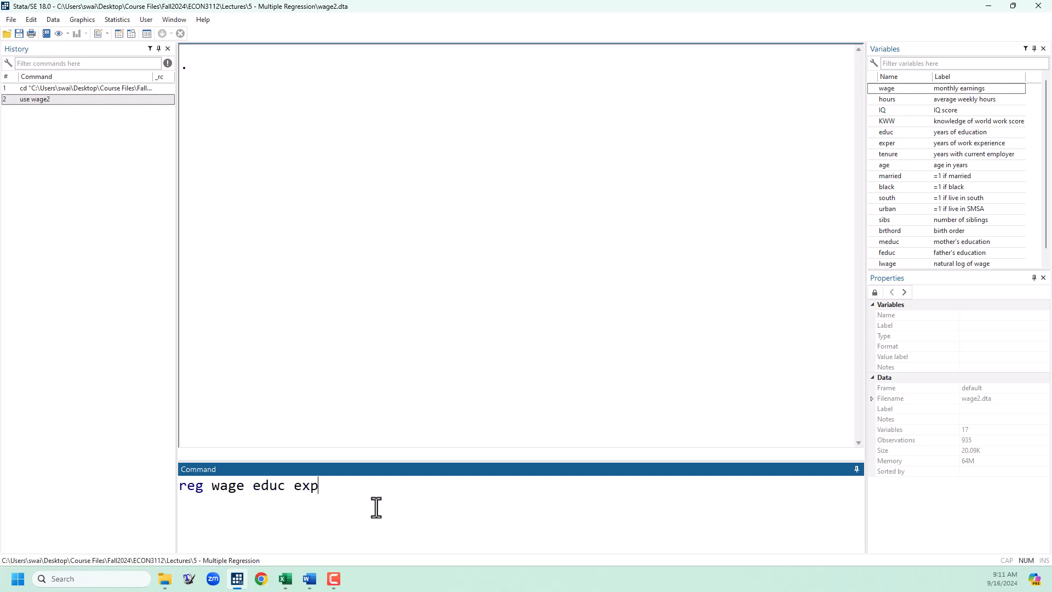
pyautogui.write('er')
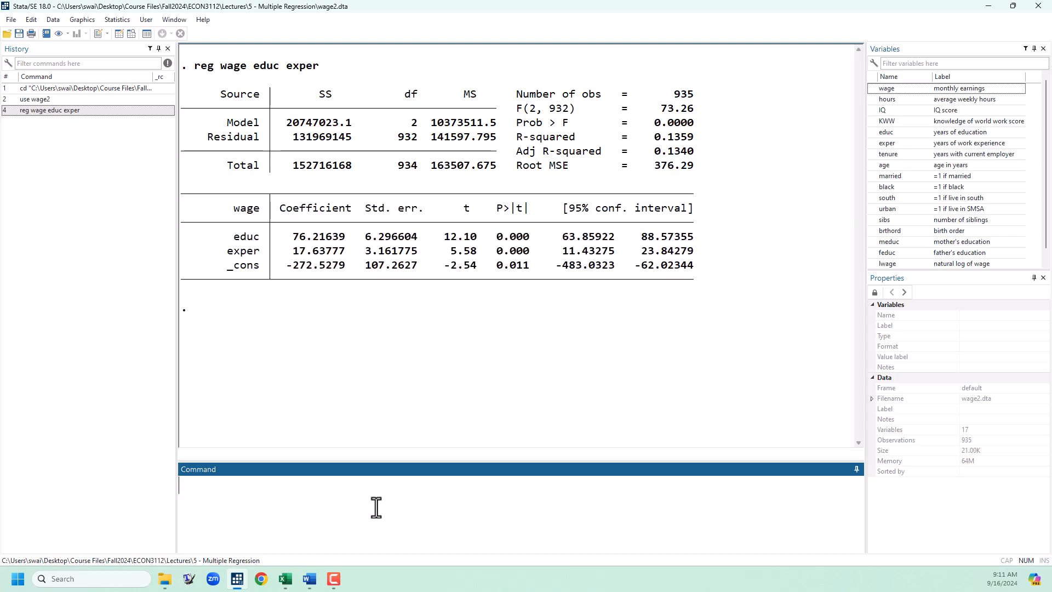
pyautogui.moveTo(399, 449)
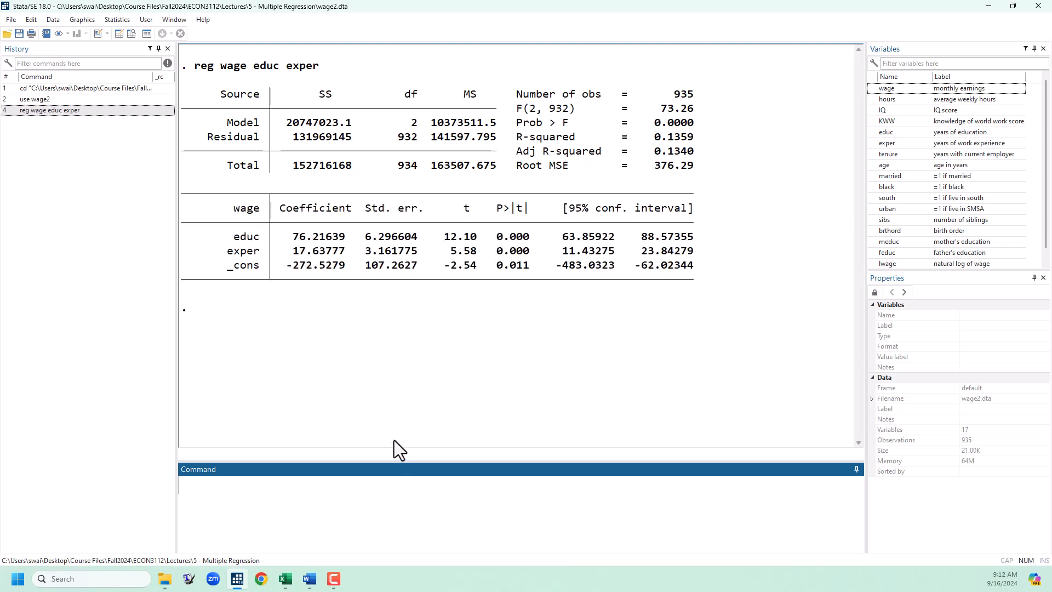
pyautogui.moveTo(289, 250)
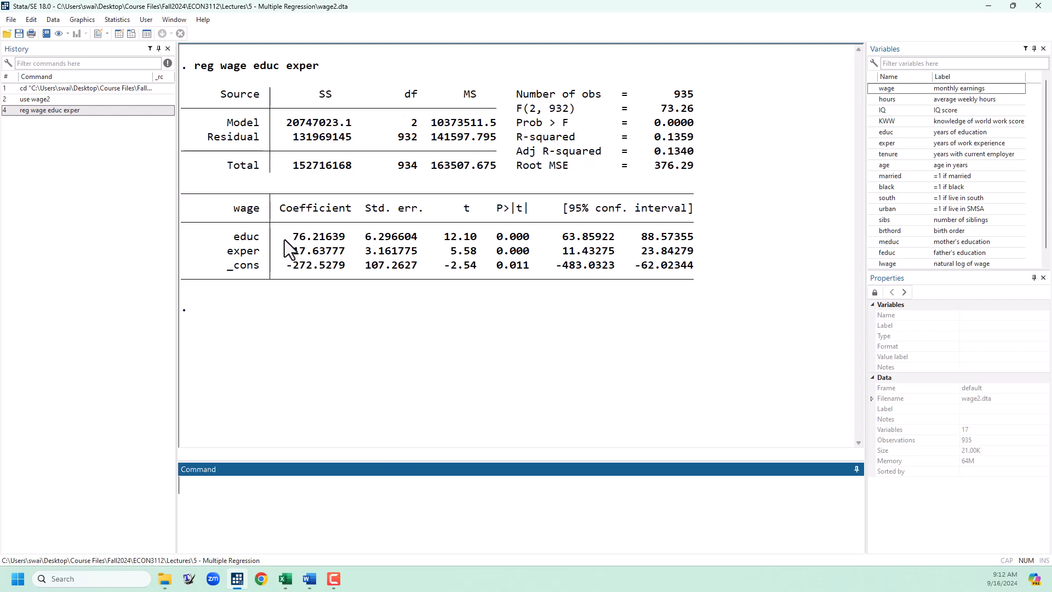
pyautogui.moveTo(289, 269)
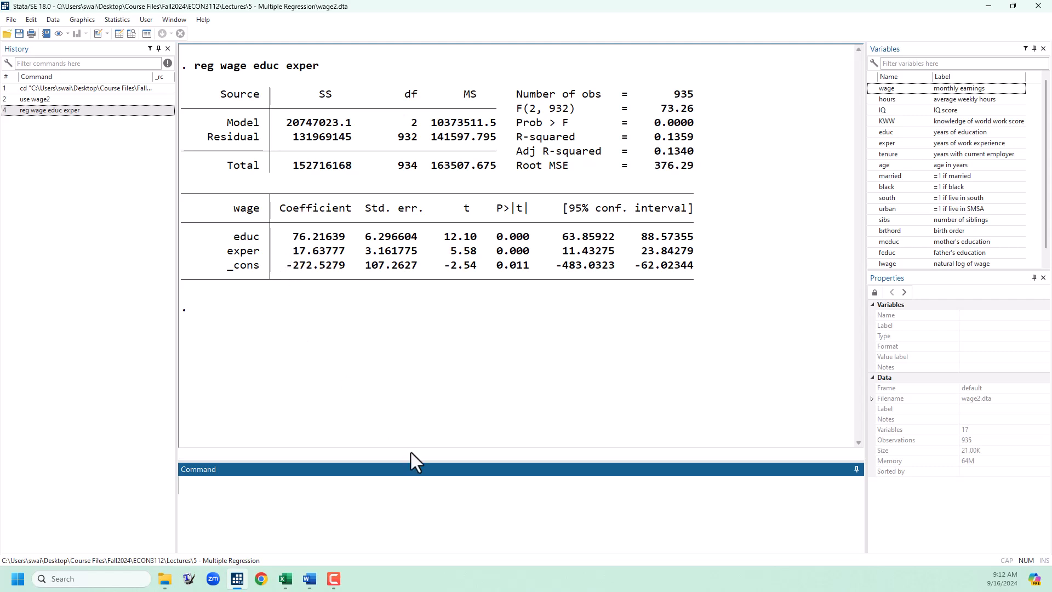
pyautogui.moveTo(476, 526)
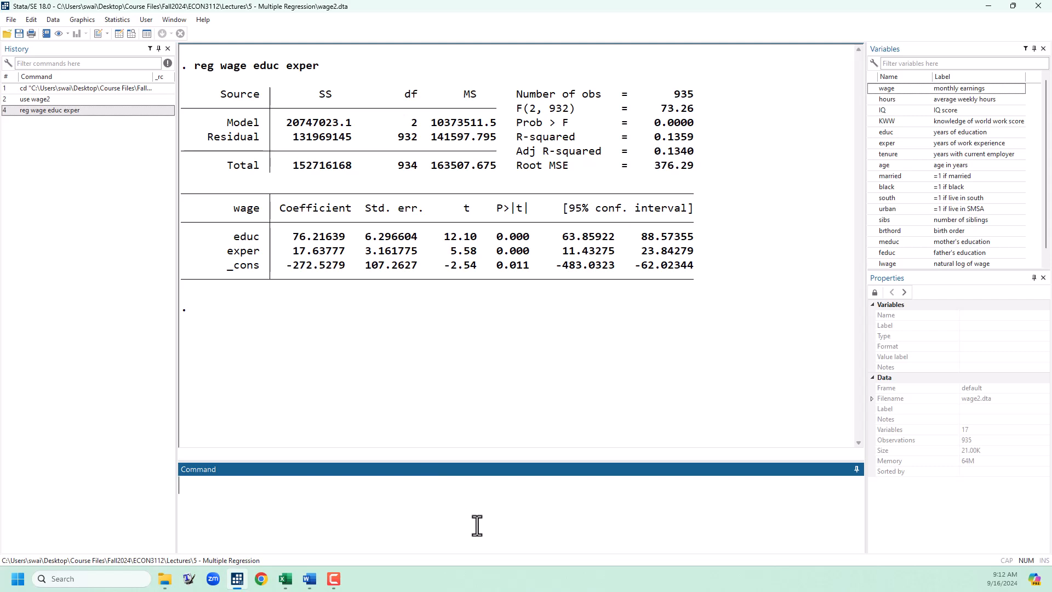
# Compute di _b[_cons] + _b[educ]*12 + _b[exper]*10, giving 818.4465
pyautogui.write('di')
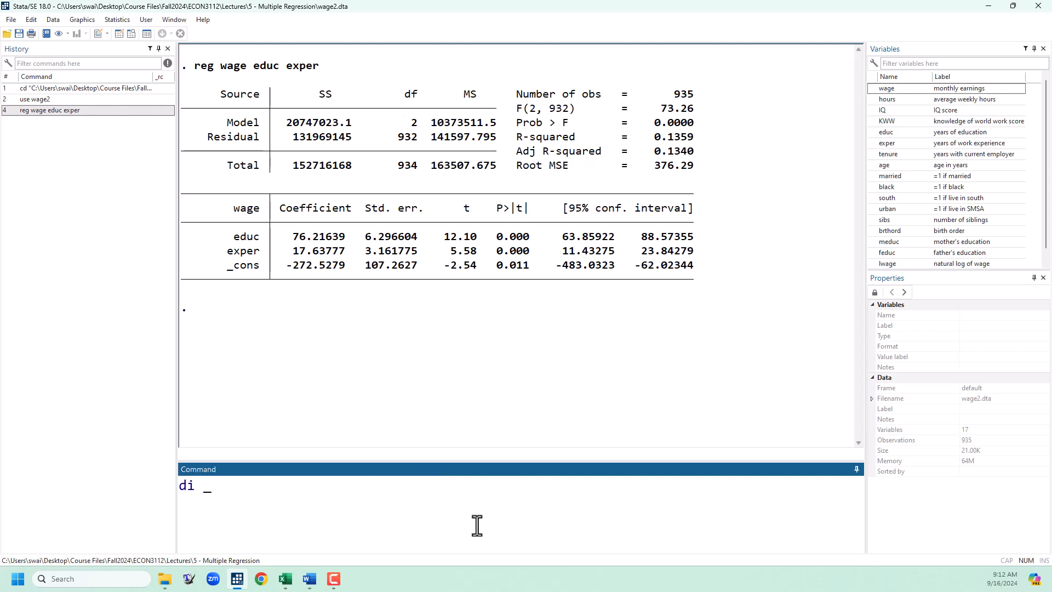
pyautogui.write('_b[_cons] +')
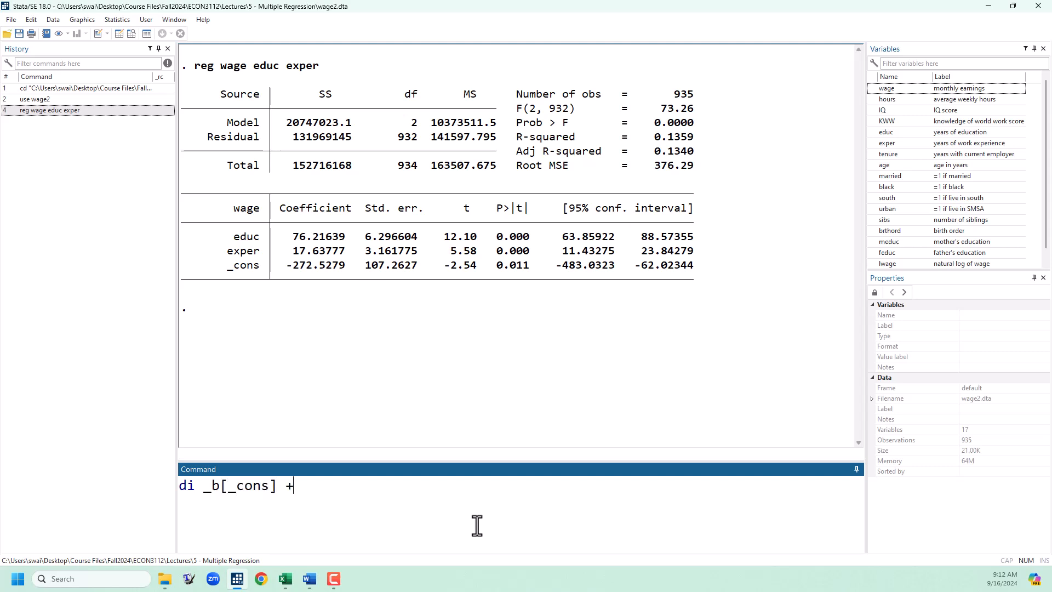
pyautogui.write('_b[')
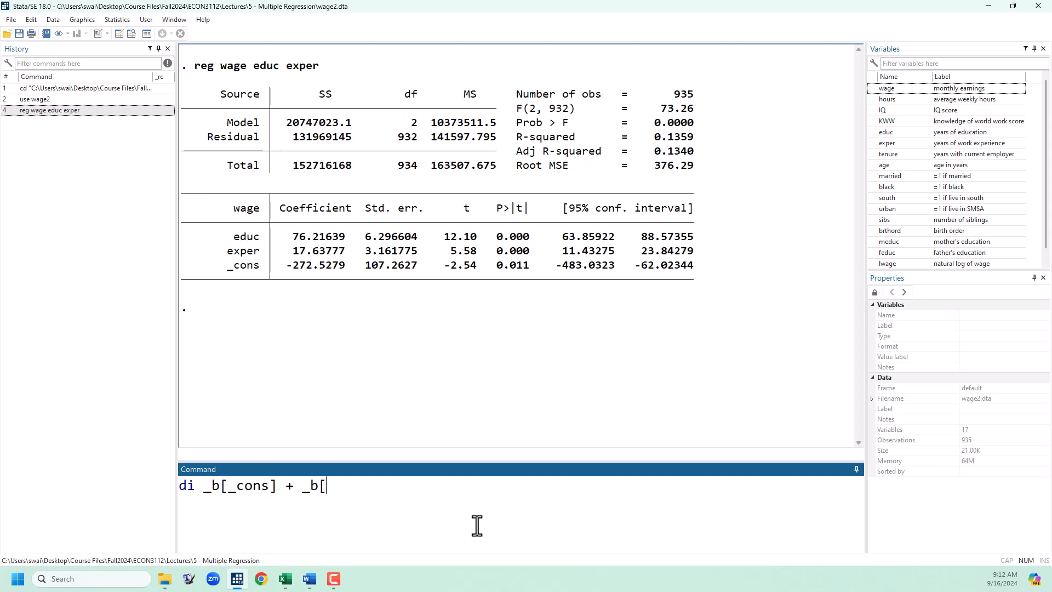
pyautogui.write('educ]')
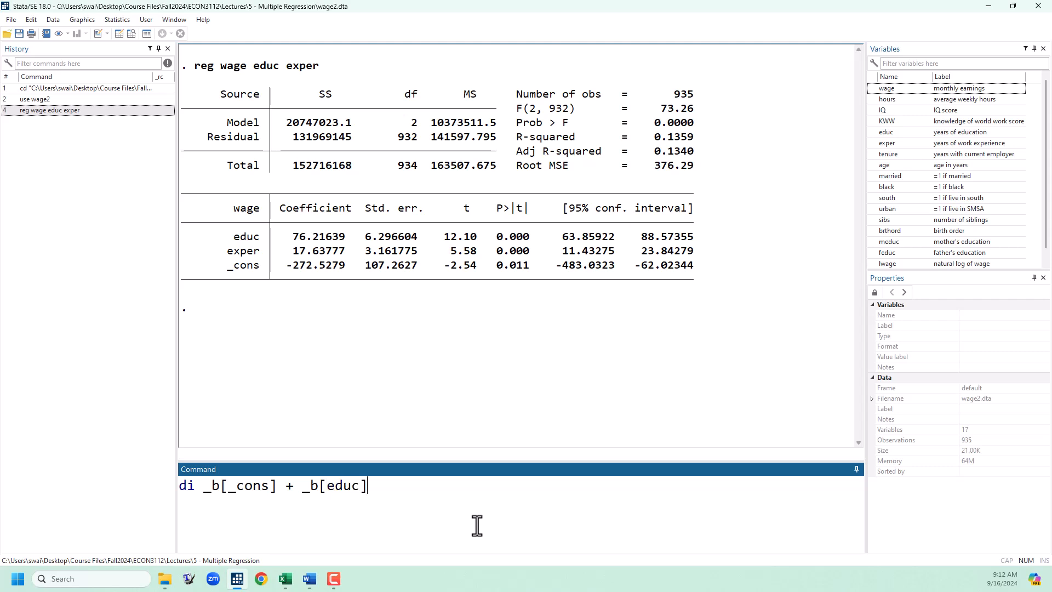
pyautogui.write('*')
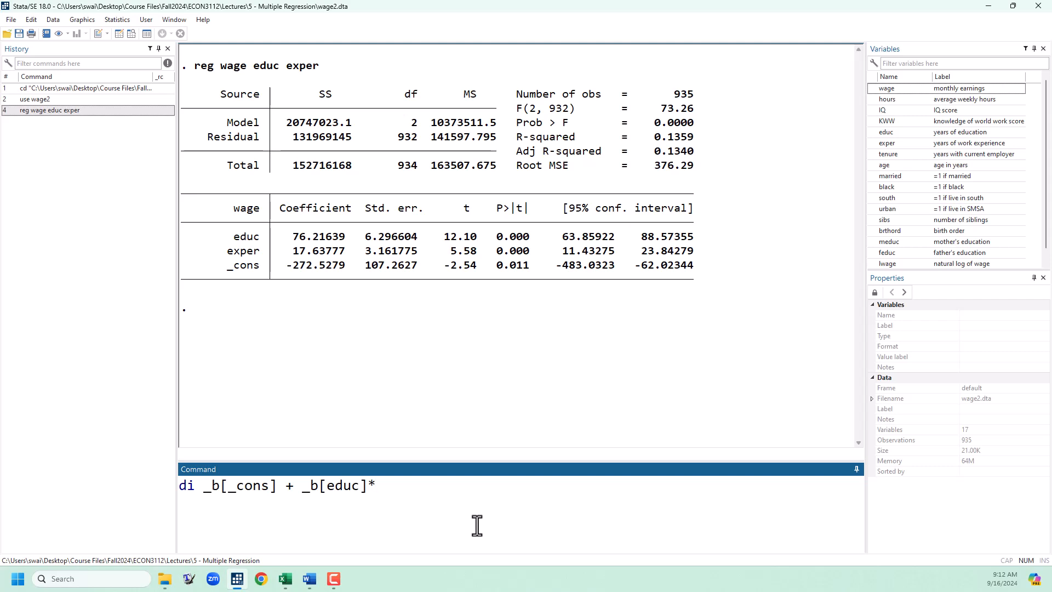
pyautogui.write('1')
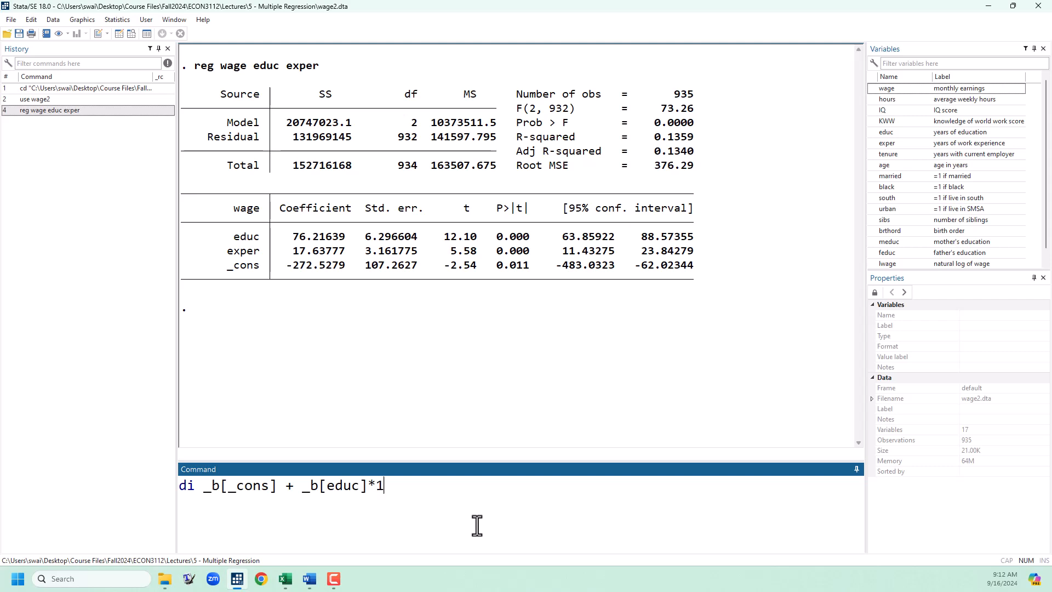
pyautogui.write('2 +')
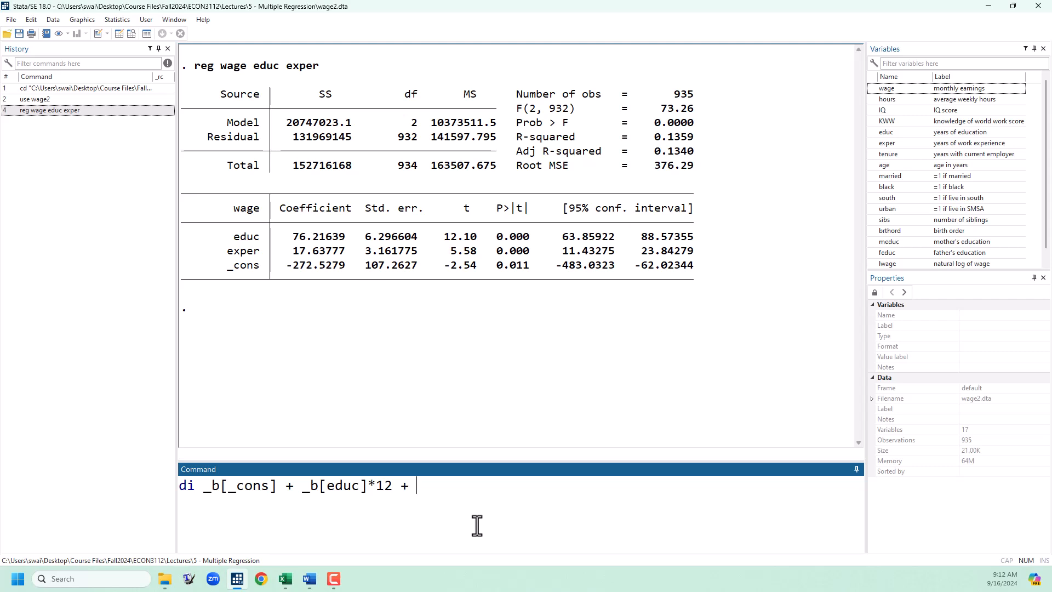
pyautogui.write('_b')
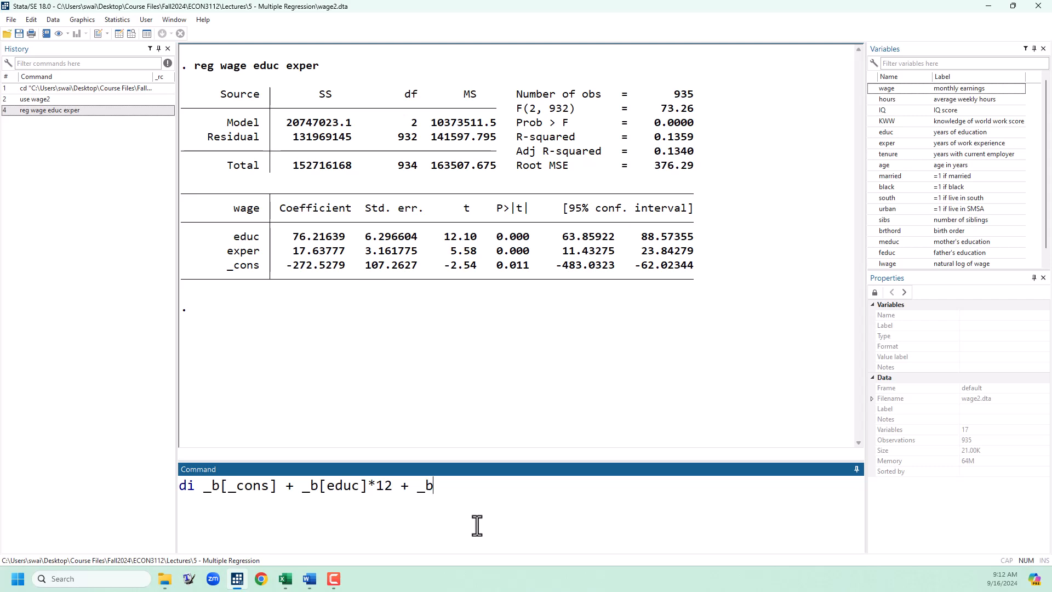
pyautogui.write('[exper')
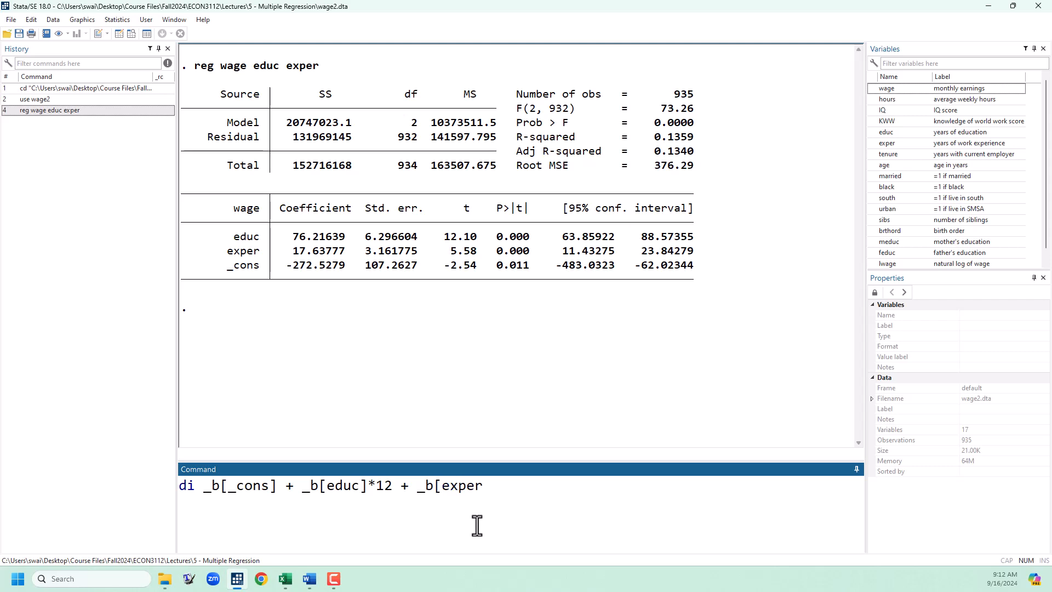
pyautogui.write(']*')
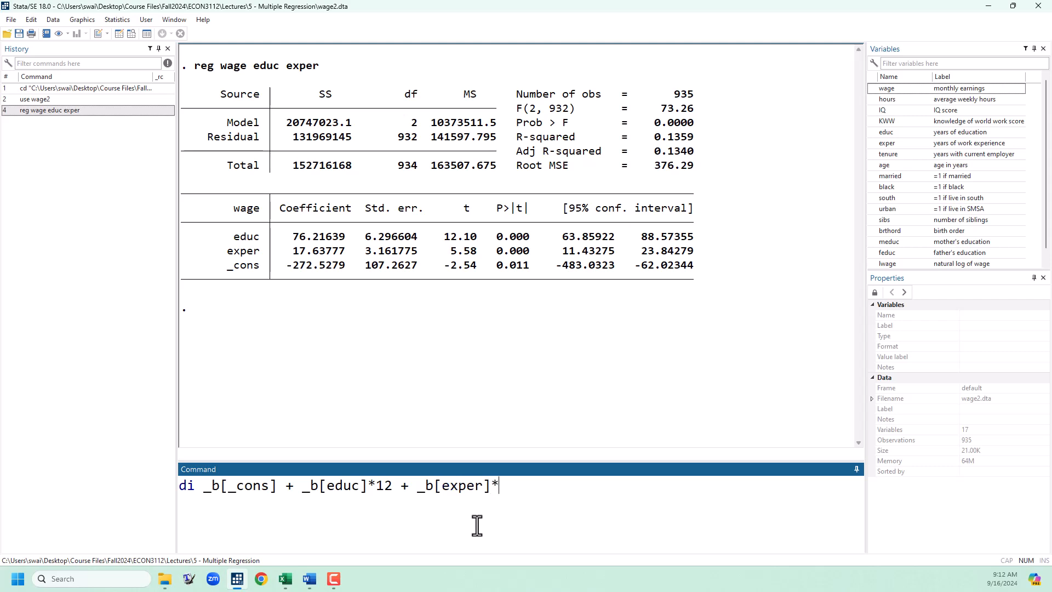
pyautogui.write('10')
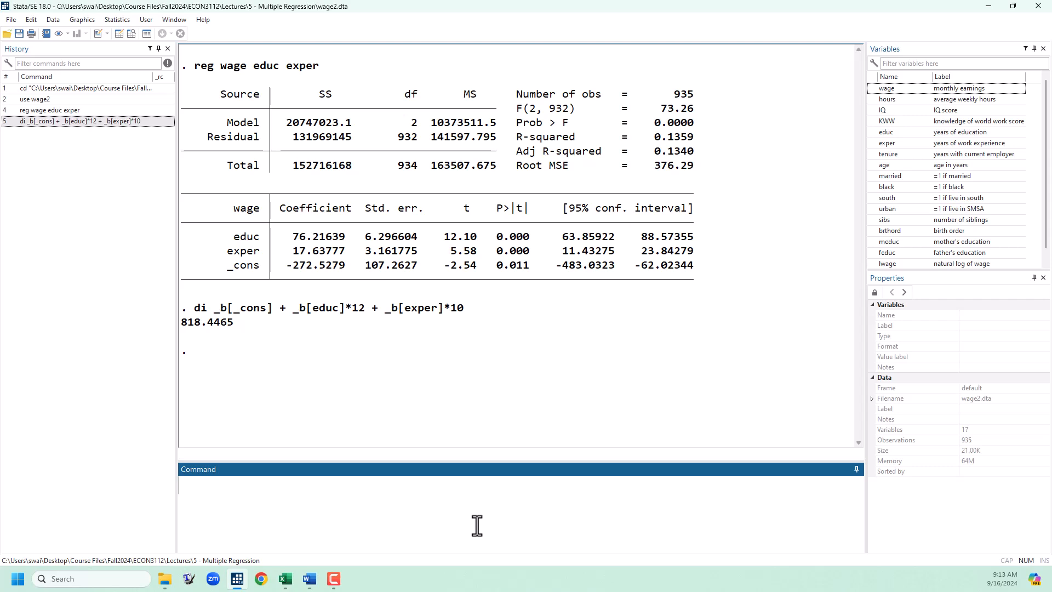
pyautogui.moveTo(416, 242)
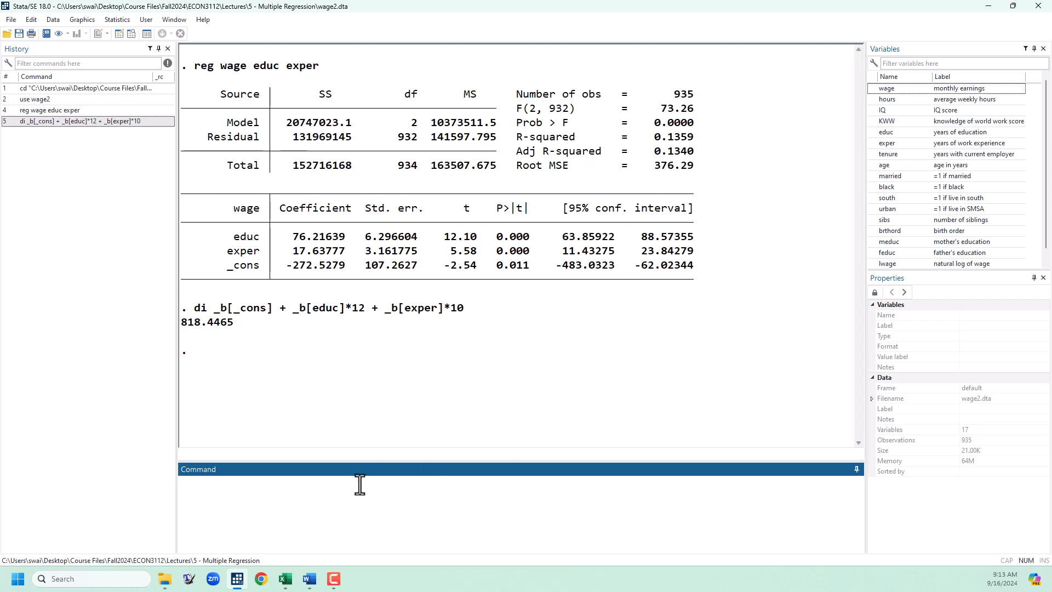
pyautogui.moveTo(343, 509)
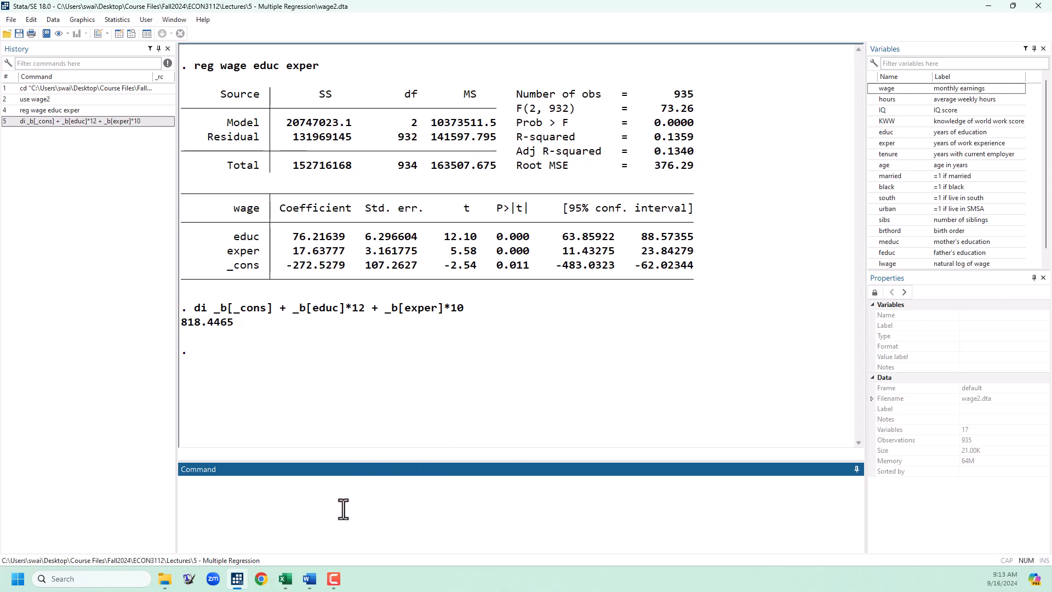
# Run the short regression reg wage educ, yielding educ coefficient 60.21428
pyautogui.write('reg')
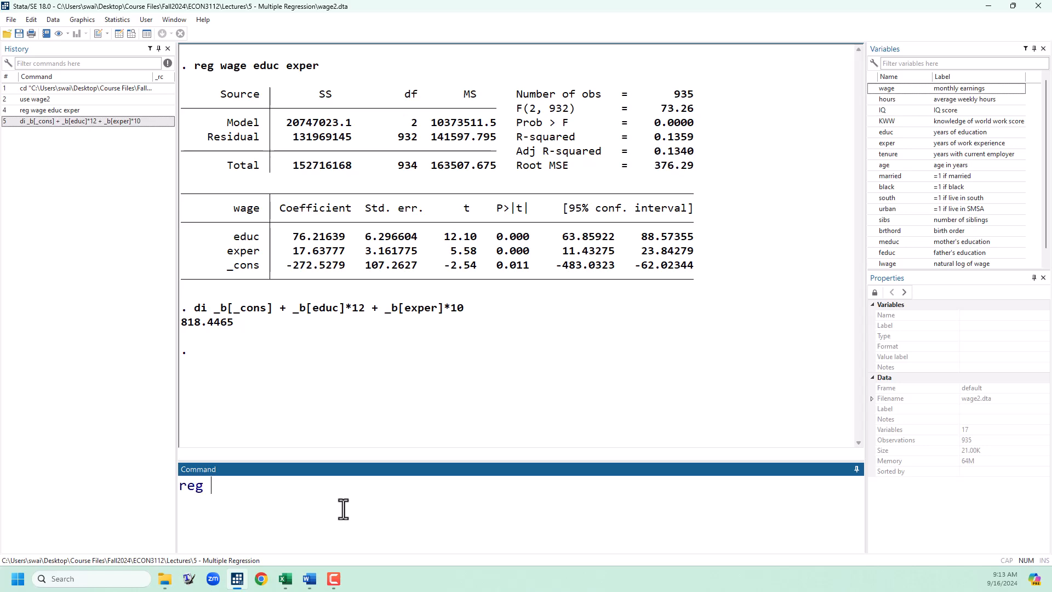
pyautogui.write('wage educ')
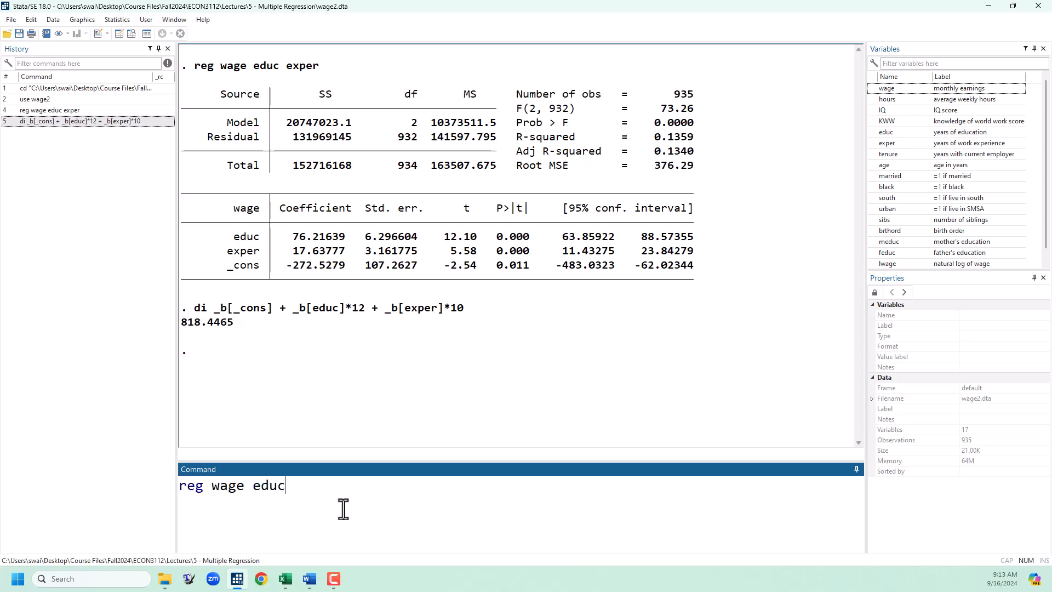
pyautogui.press('Return')
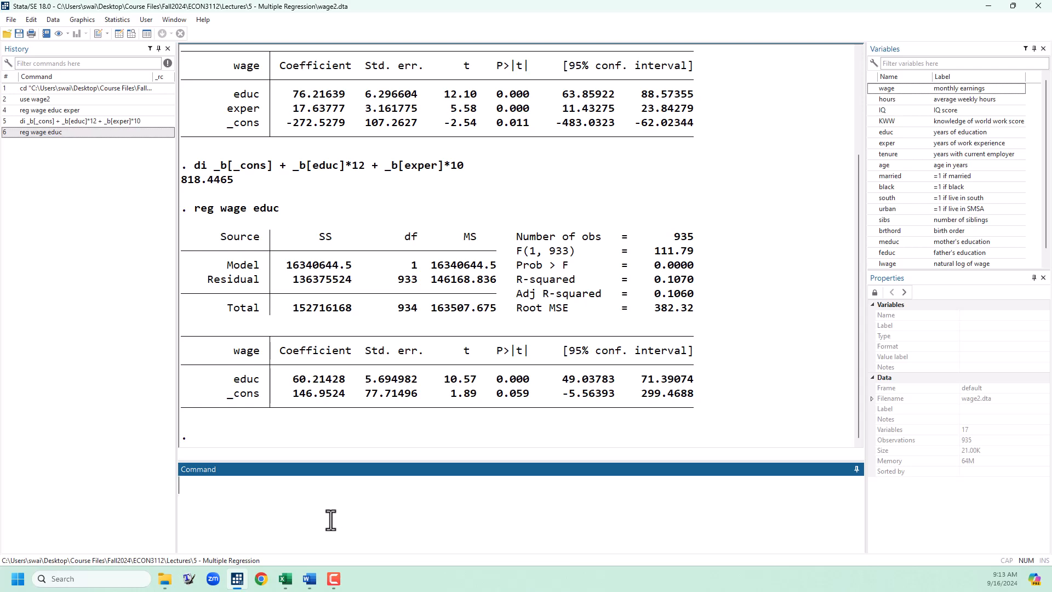
pyautogui.moveTo(365, 419)
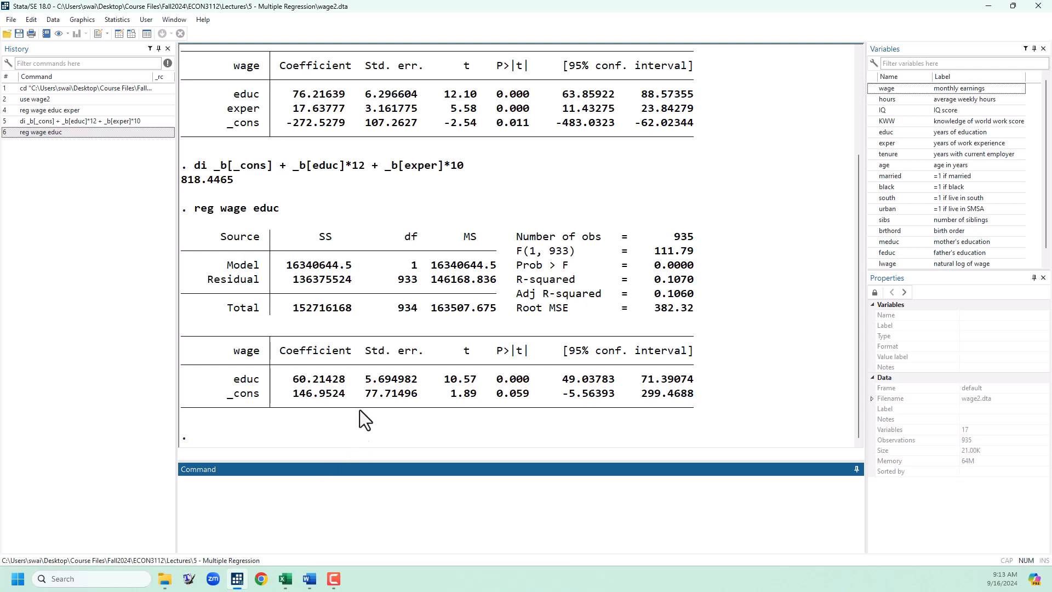
pyautogui.moveTo(346, 399)
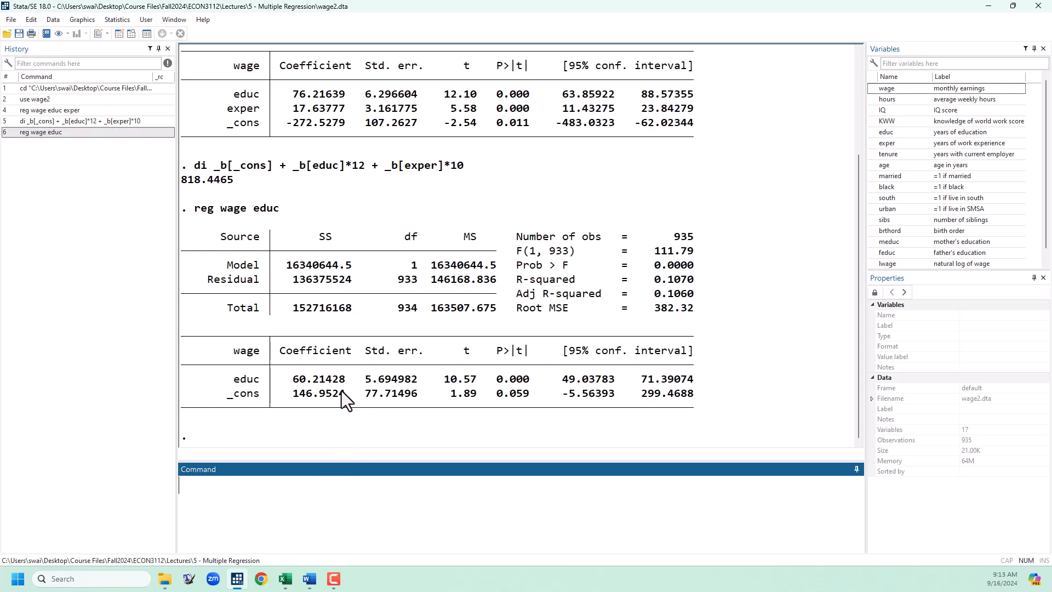
pyautogui.moveTo(394, 440)
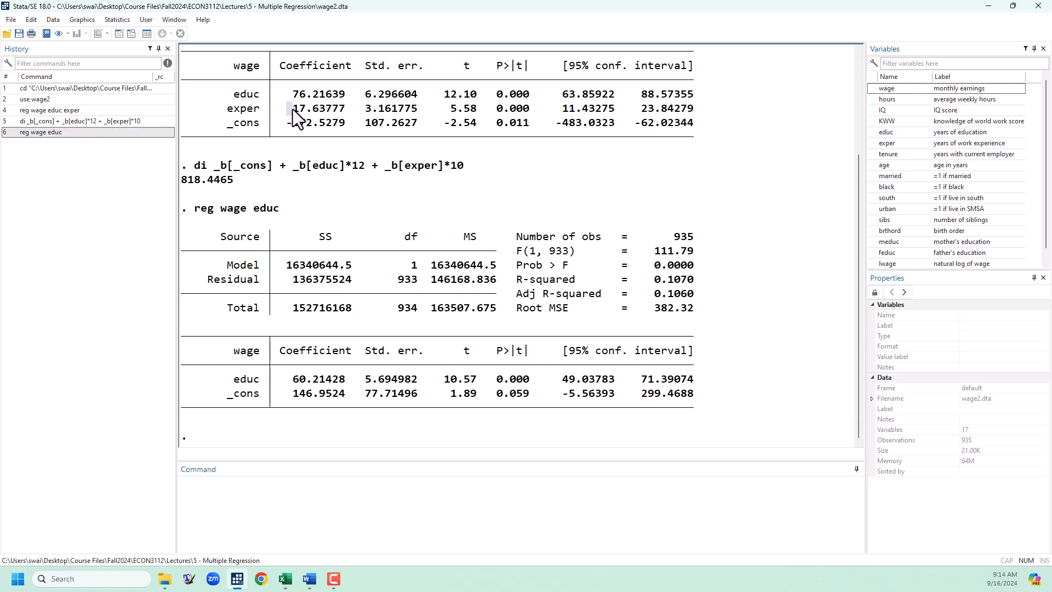
# Highlight the exper coefficient 17.63777 in the two-variable wage regression
pyautogui.doubleClick(318, 107)
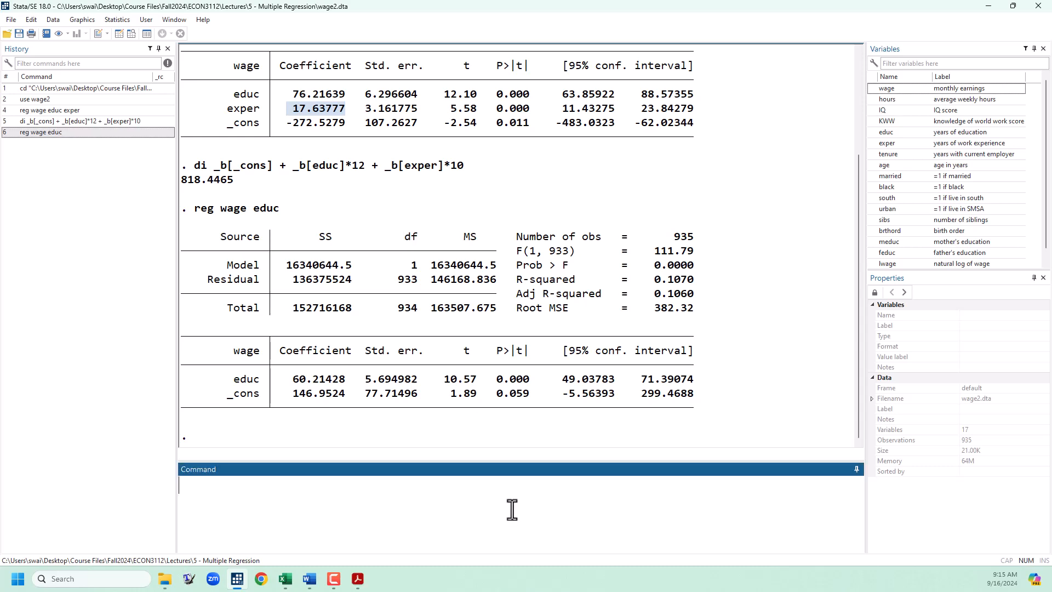
# Run reg exper educ, yielding educ coefficient -.9072635
pyautogui.write('reg')
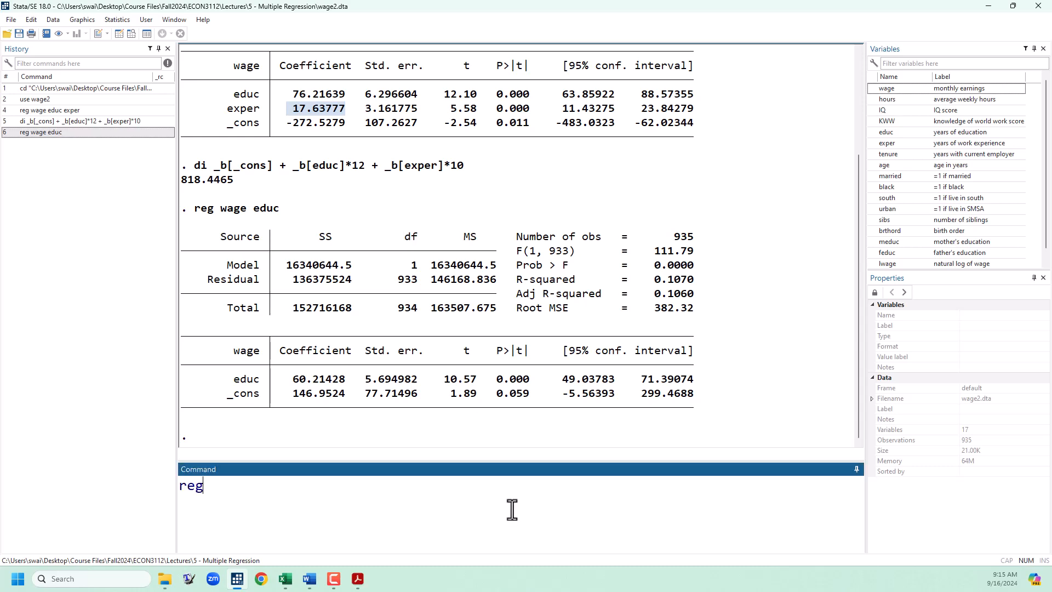
pyautogui.write('exper educ')
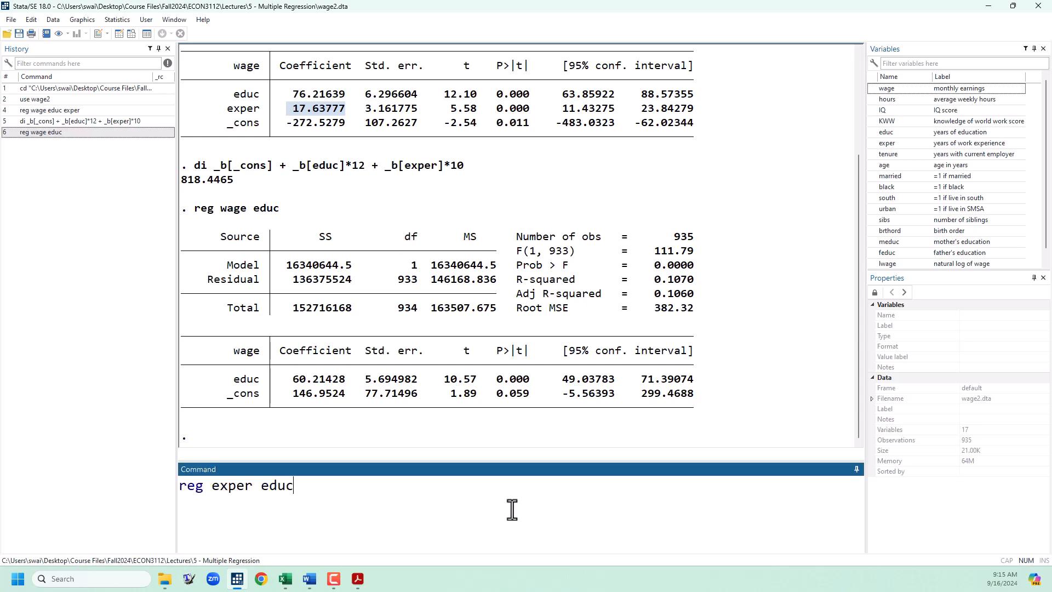
pyautogui.press('Return')
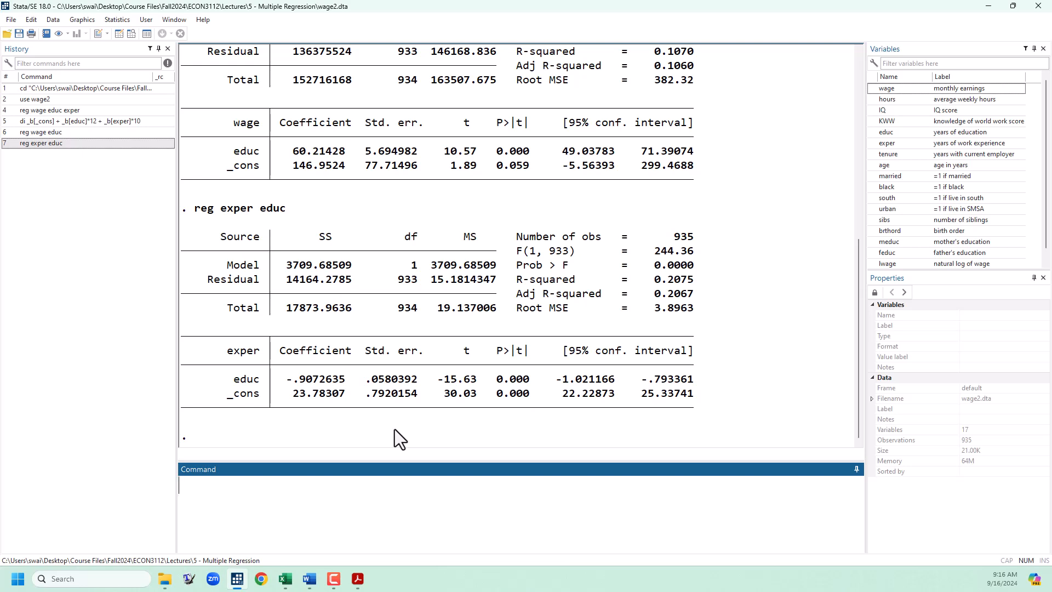
pyautogui.moveTo(395, 411)
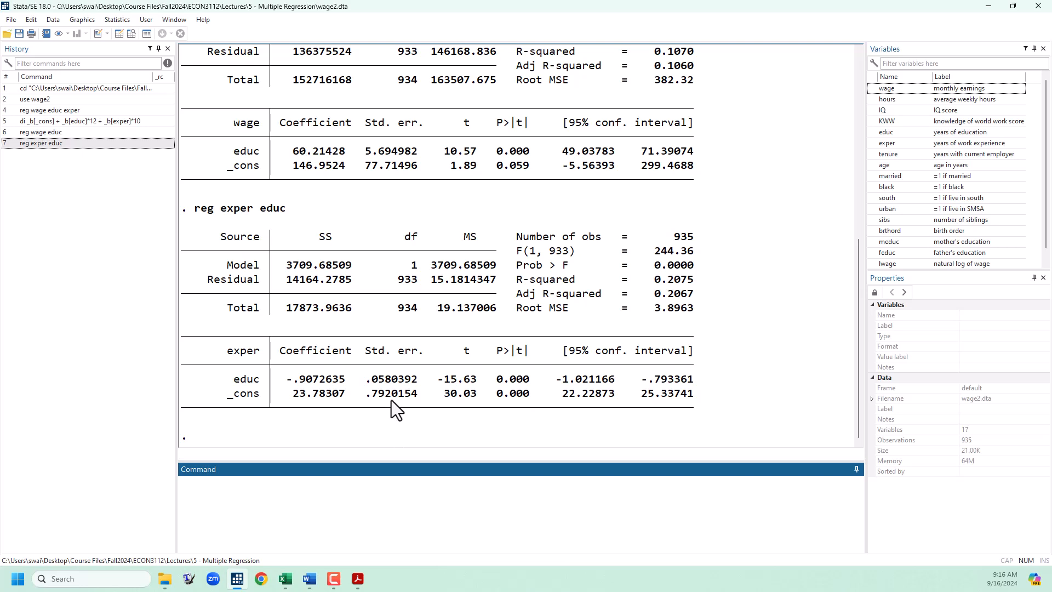
pyautogui.moveTo(258, 245)
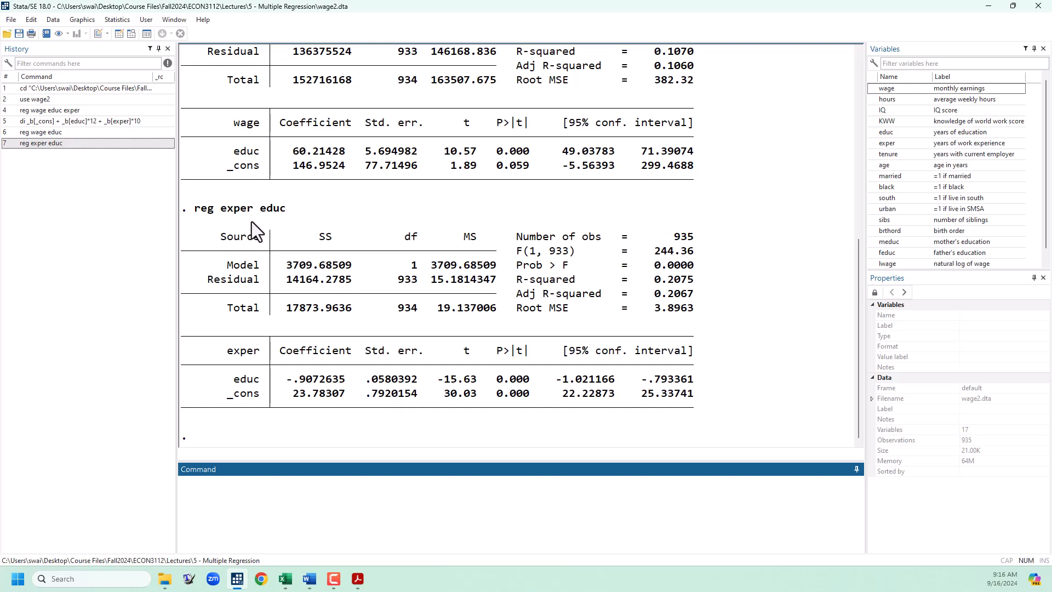
pyautogui.moveTo(449, 442)
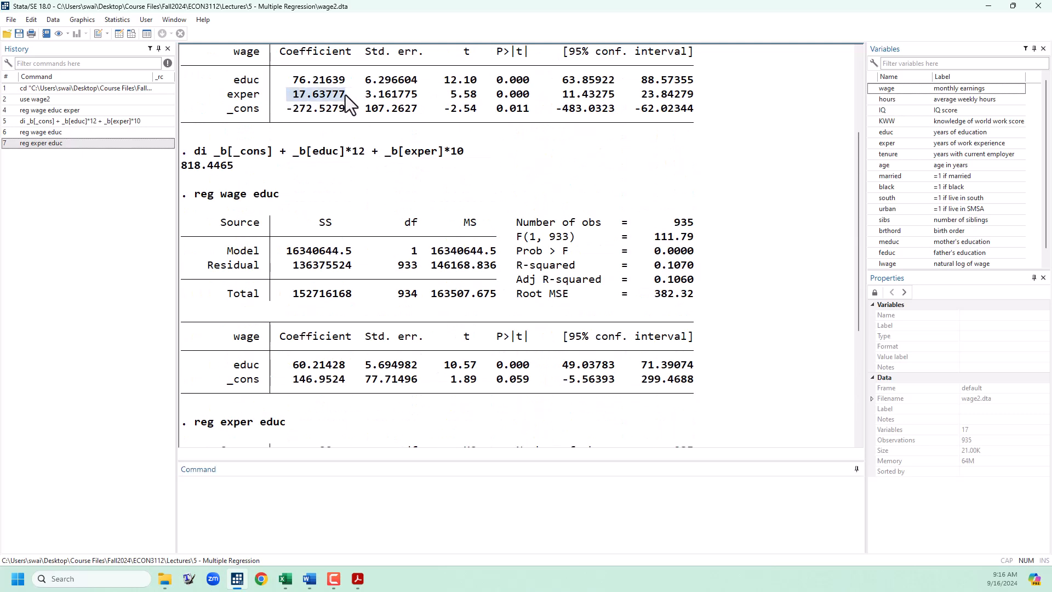
# Scroll back to reg wage educ and highlight its educ coefficient 60.21428
pyautogui.scroll(-3)
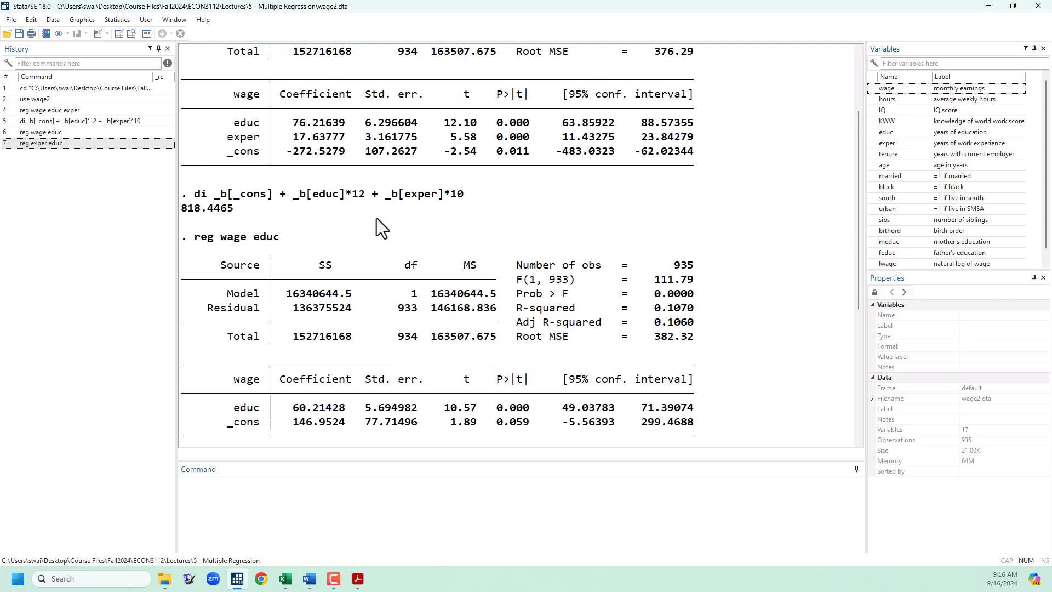
pyautogui.moveTo(374, 419)
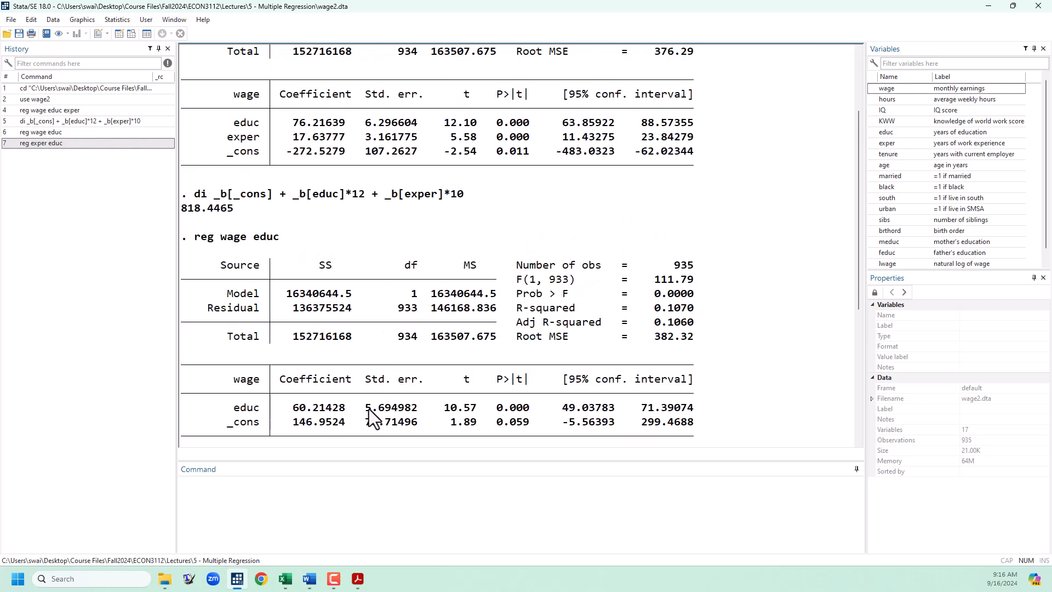
pyautogui.moveTo(348, 131)
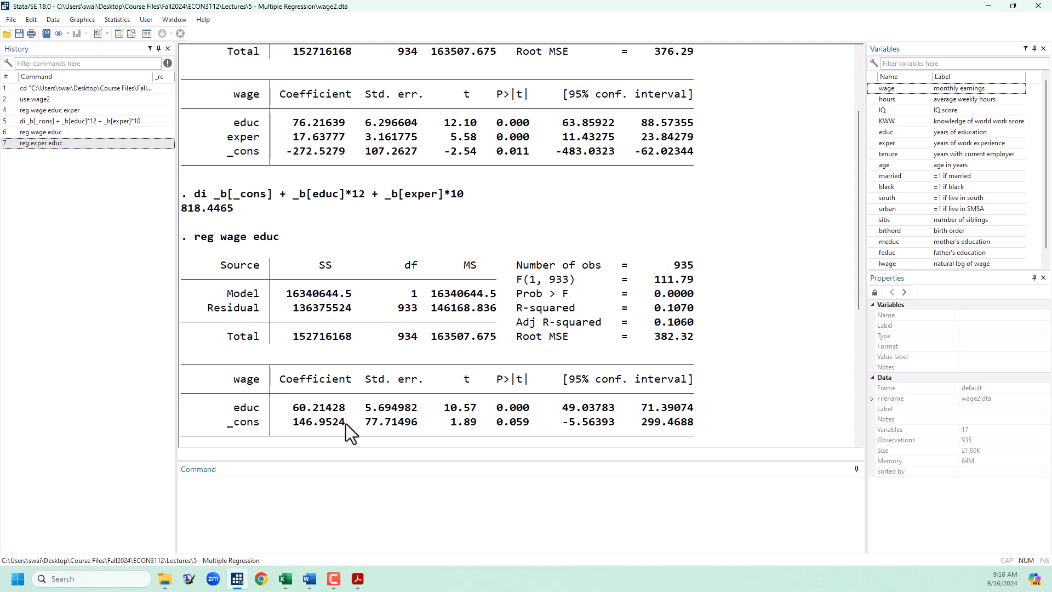
pyautogui.moveTo(691, 262)
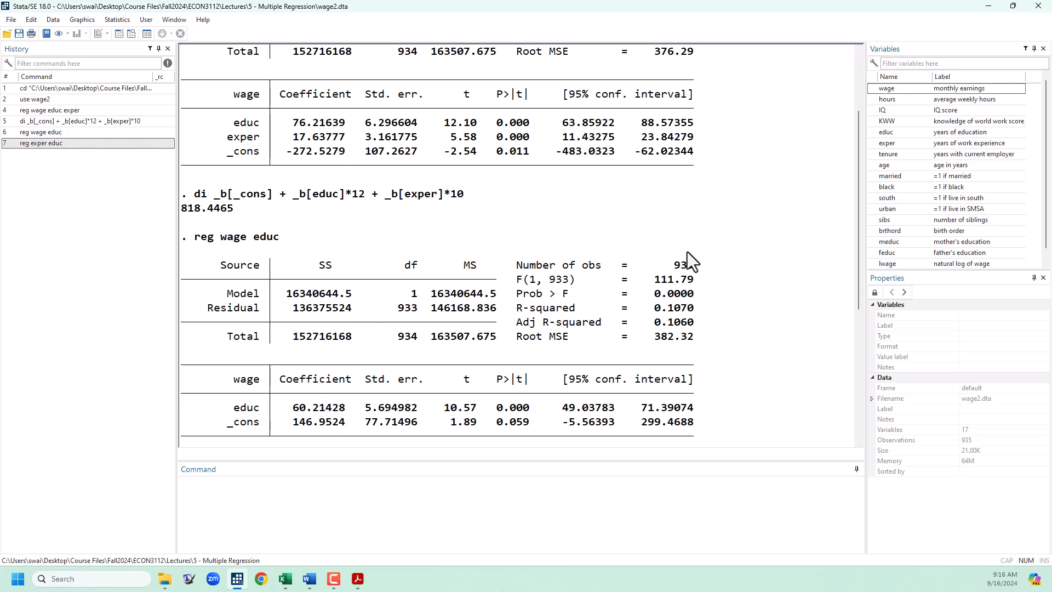
pyautogui.moveTo(745, 221)
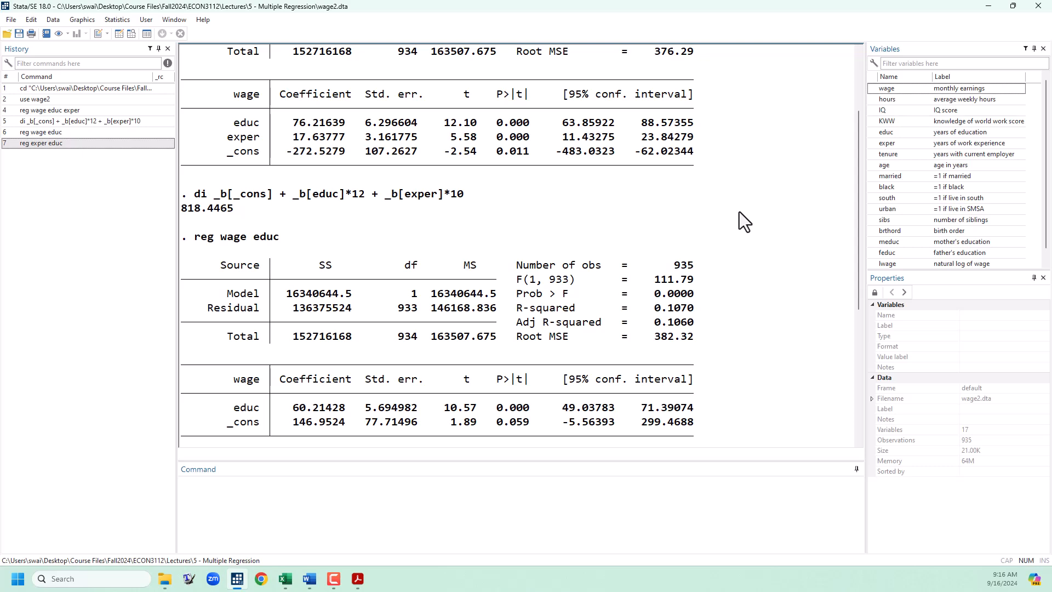
pyautogui.moveTo(765, 266)
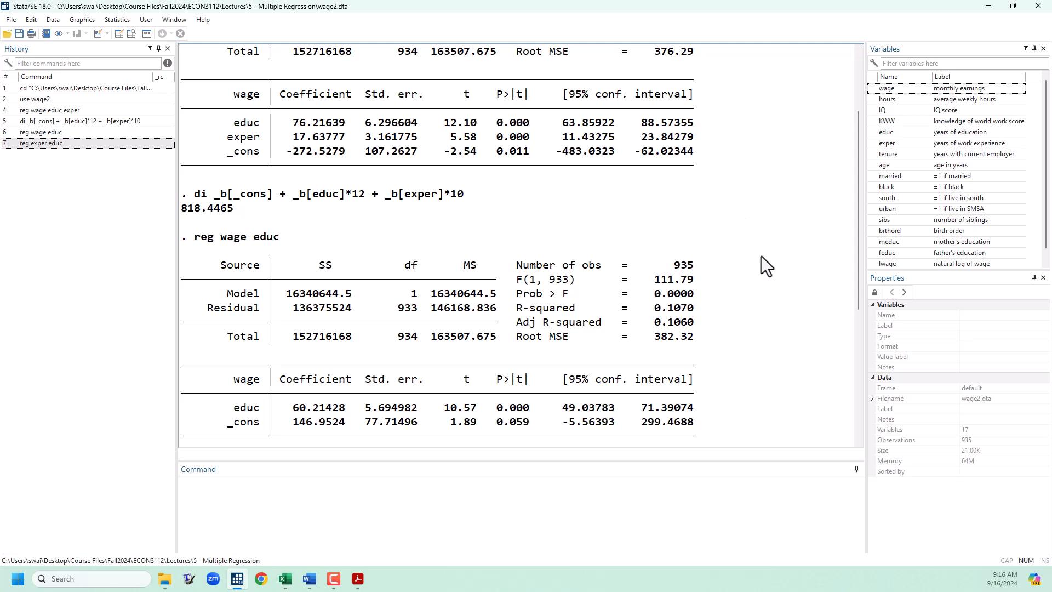
pyautogui.moveTo(505, 291)
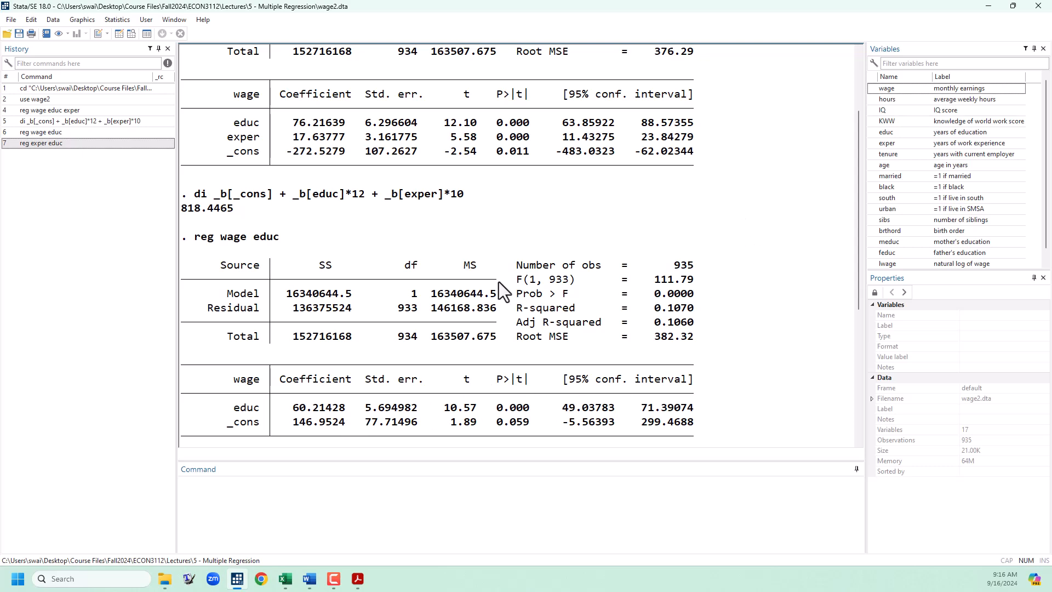
pyautogui.moveTo(356, 149)
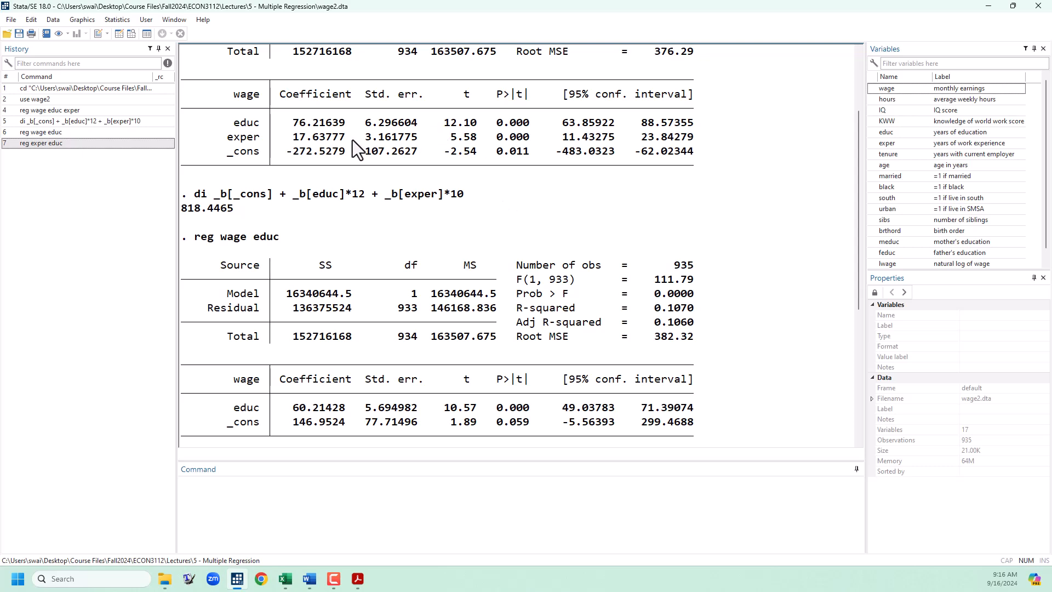
pyautogui.moveTo(418, 445)
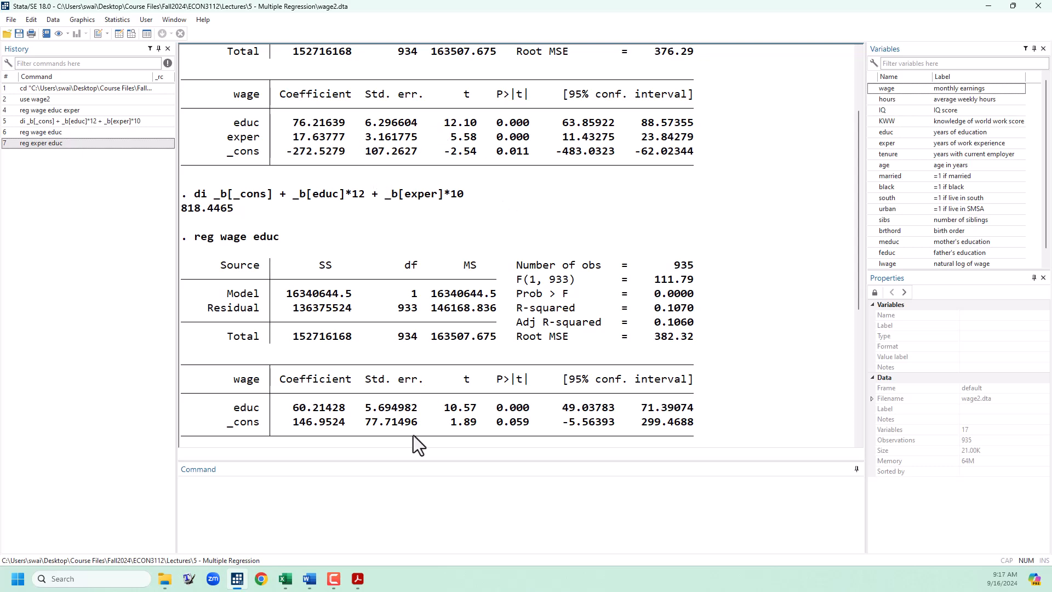
pyautogui.doubleClick(318, 407)
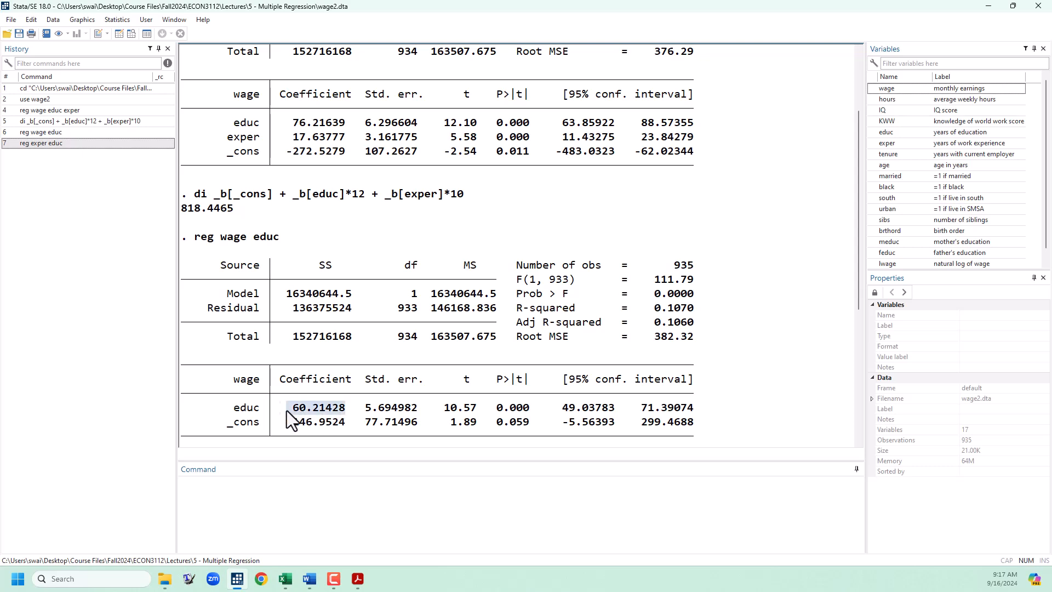